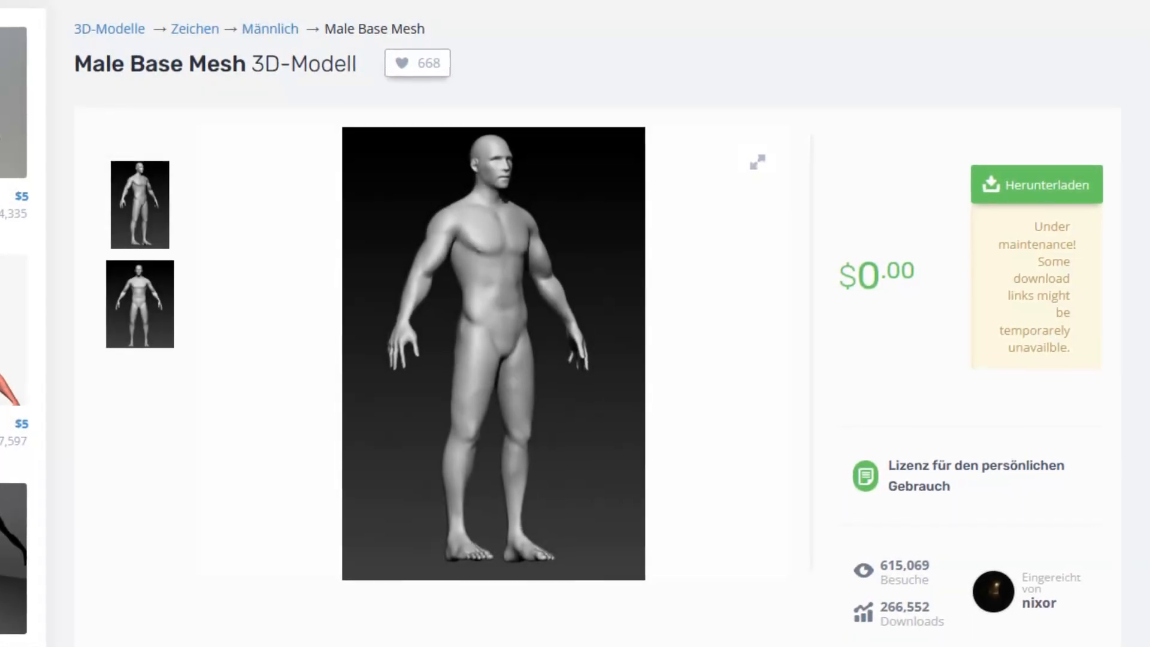
# - Scroll the Male Base Mesh page down to its specifications and OBJ file formats
pyautogui.scroll(-3)
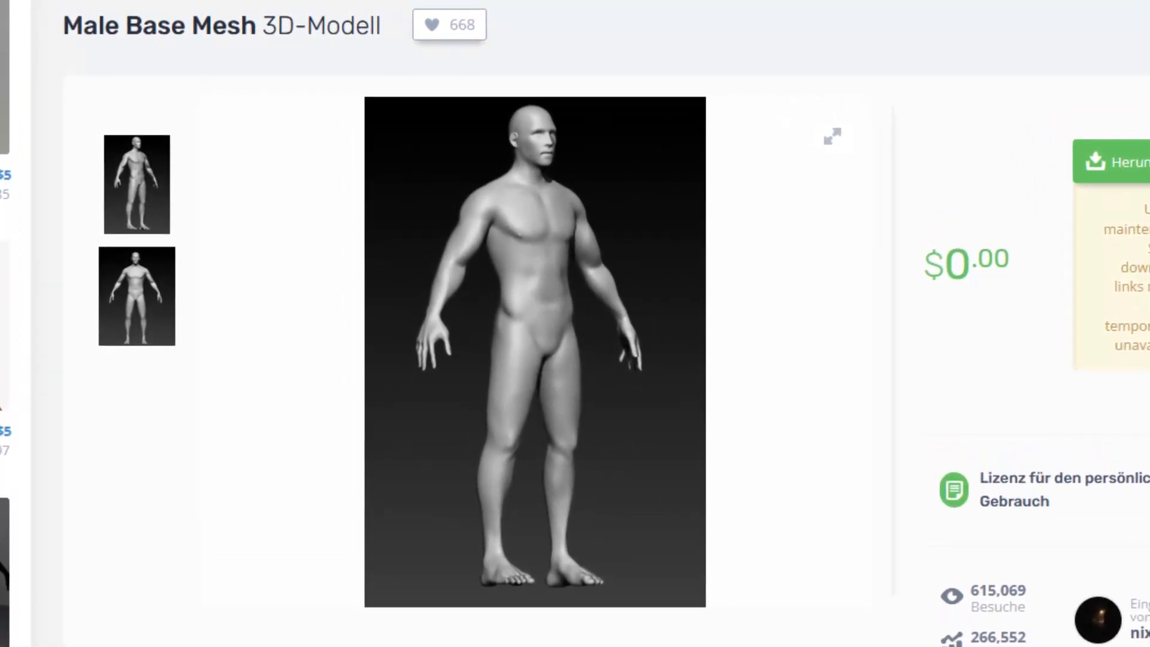
pyautogui.scroll(-3)
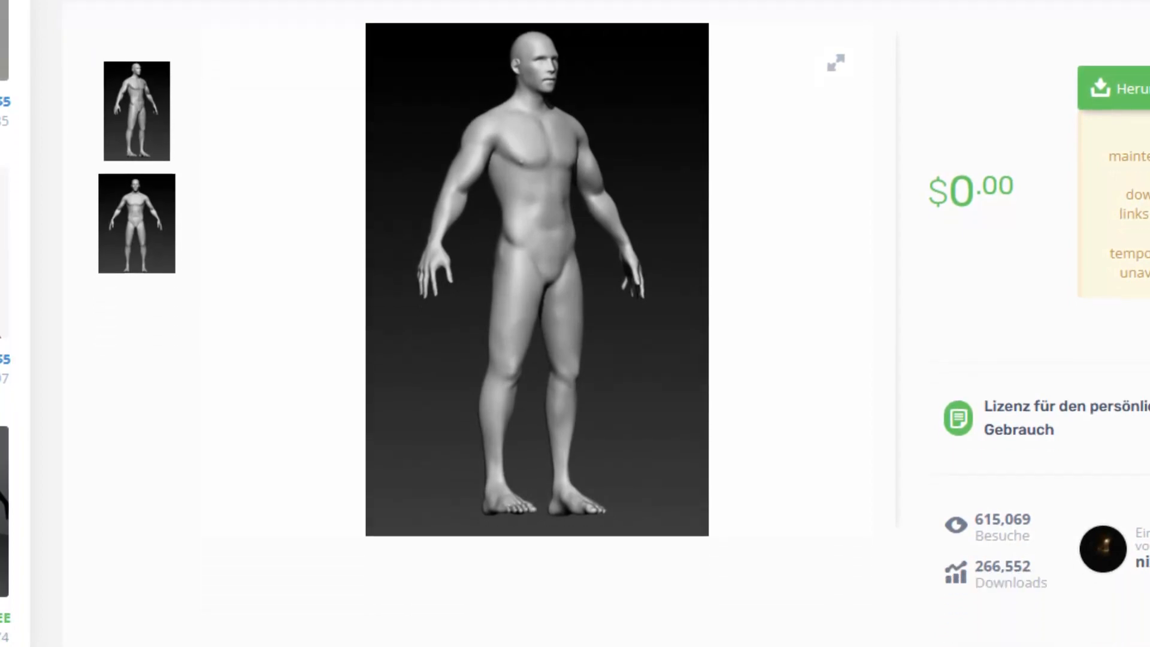
pyautogui.scroll(-3)
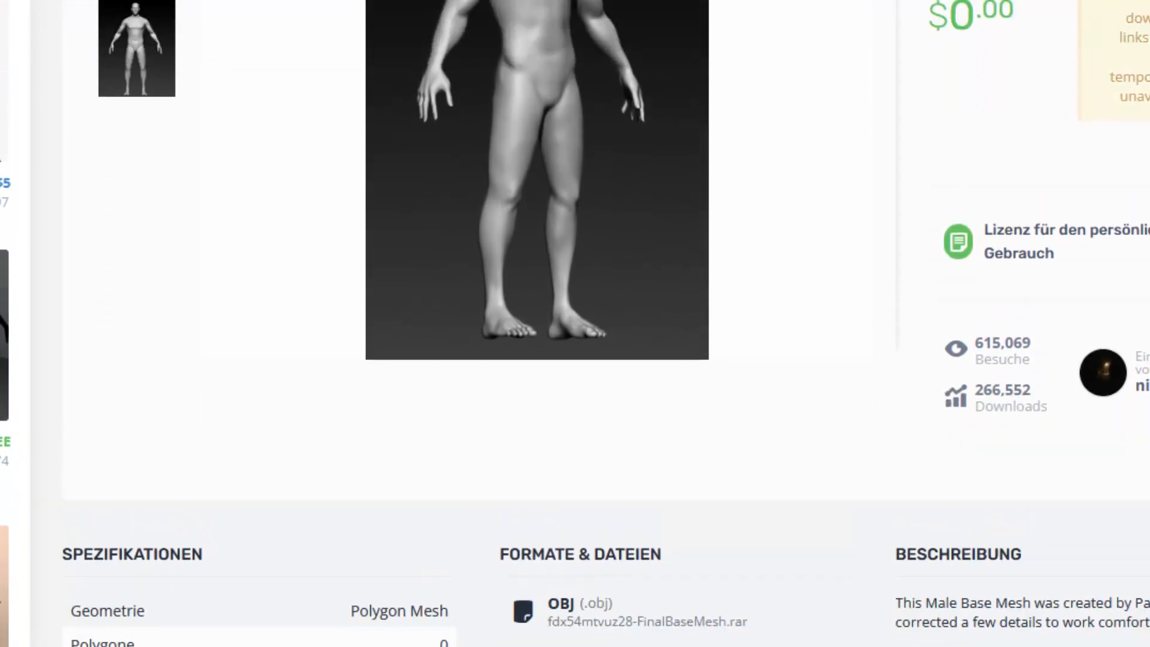
pyautogui.scroll(-3)
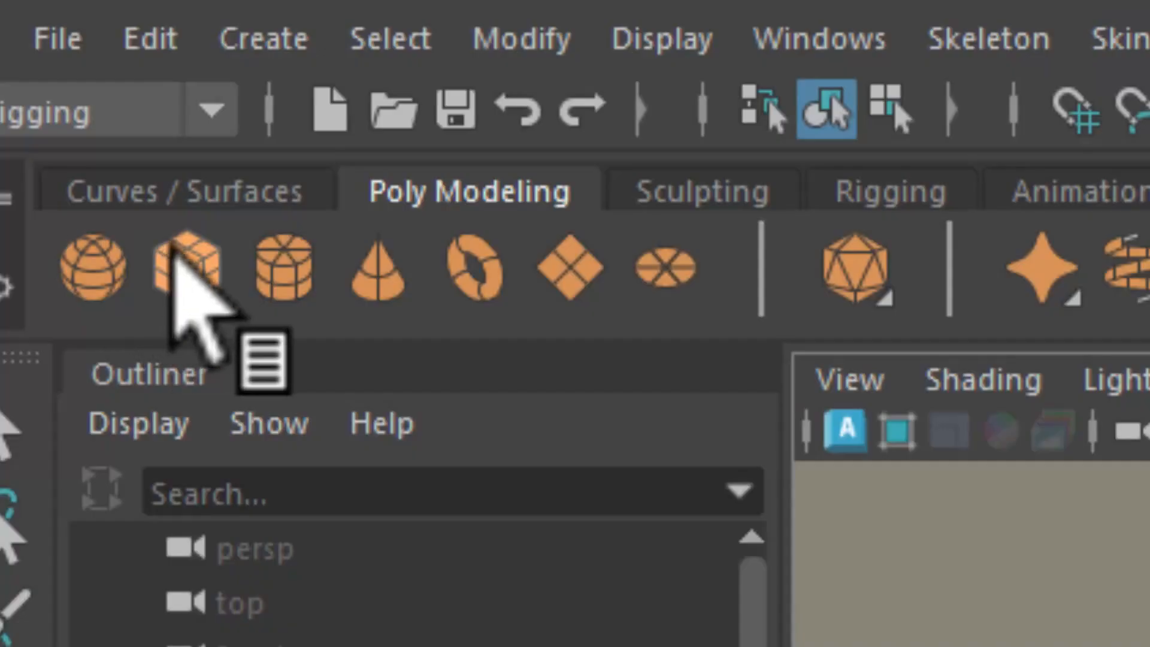
# - Create a polygon cylinder around the body's hips with 50 axis and 18 height subdivisions
pyautogui.click(182, 264)
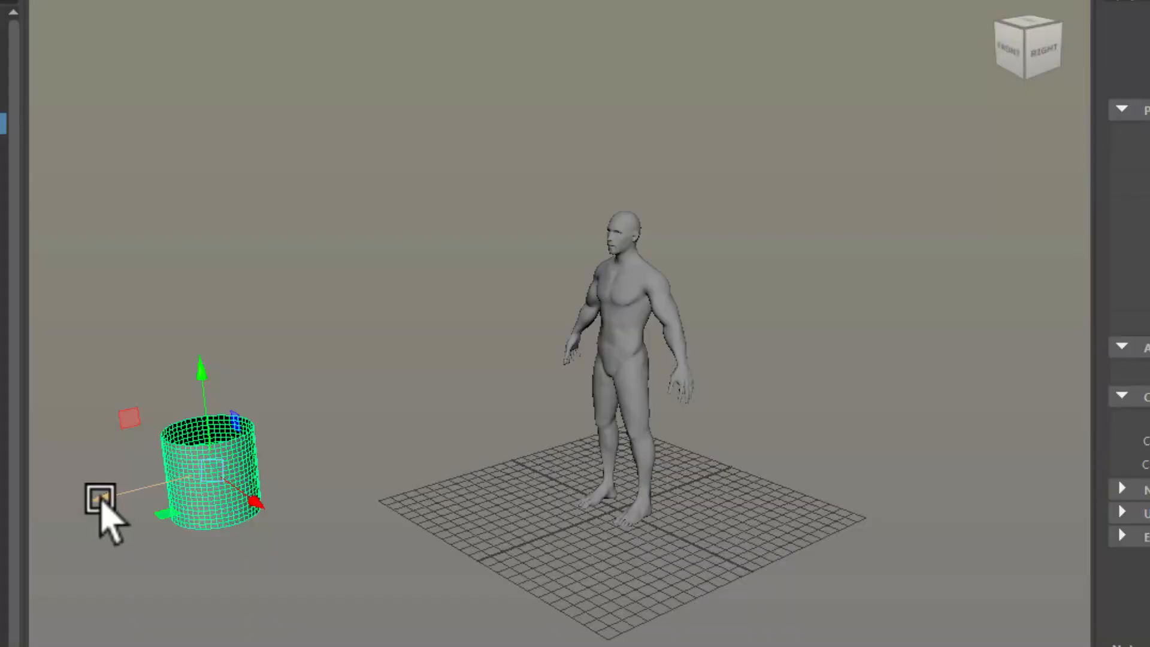
pyautogui.moveTo(99, 498); pyautogui.dragTo(572, 432)
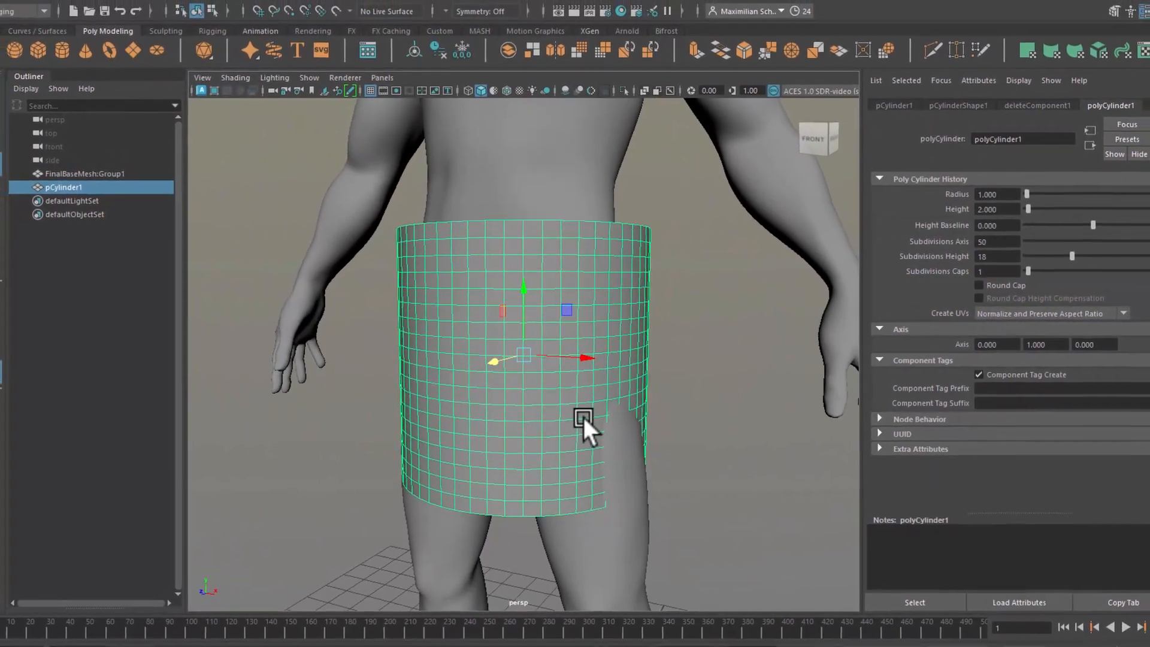
pyautogui.click(322, 9)
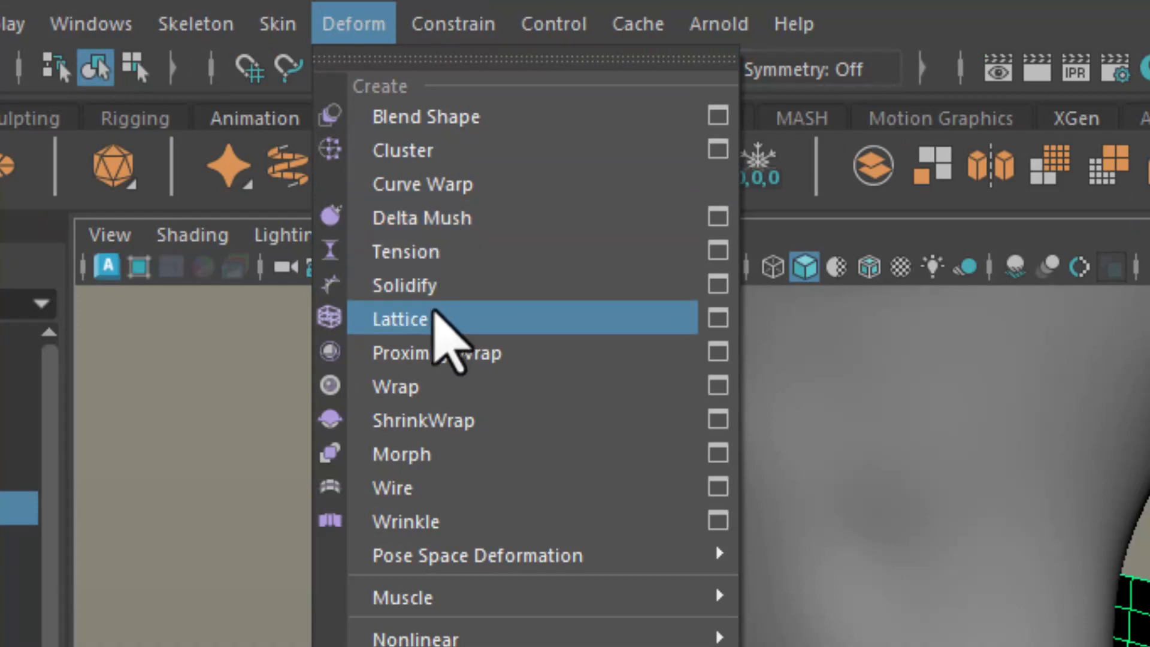
# - Reshape the cylinder with a lattice, tightening the waist points and flaring the hem points outward
pyautogui.click(400, 318)
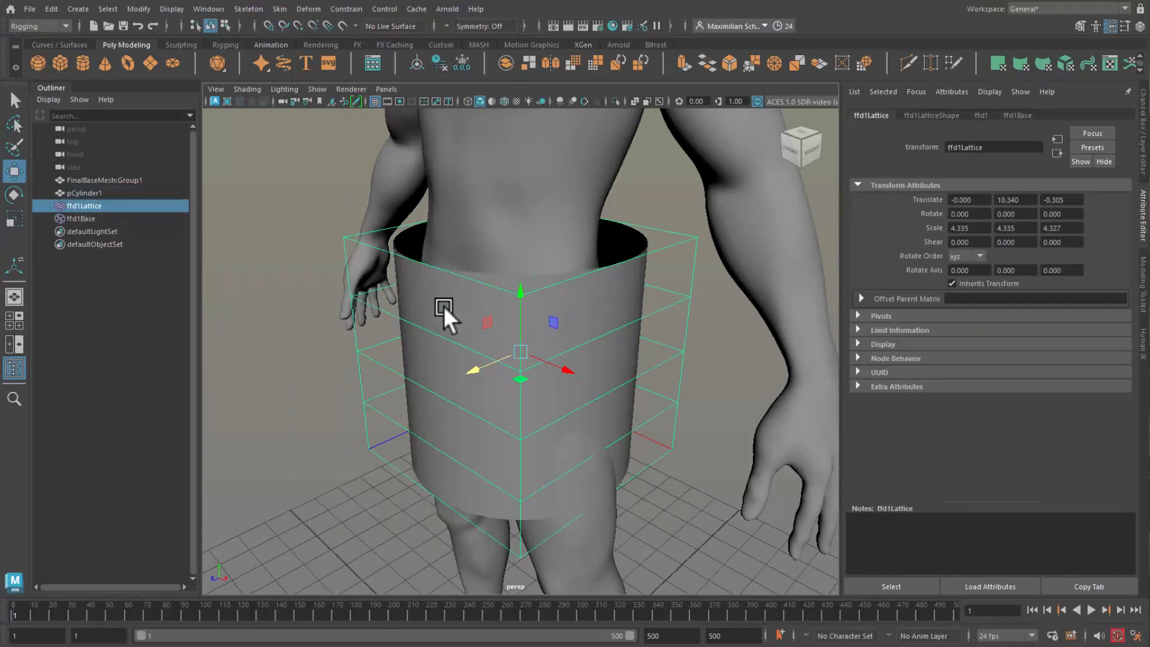
pyautogui.press('F8')
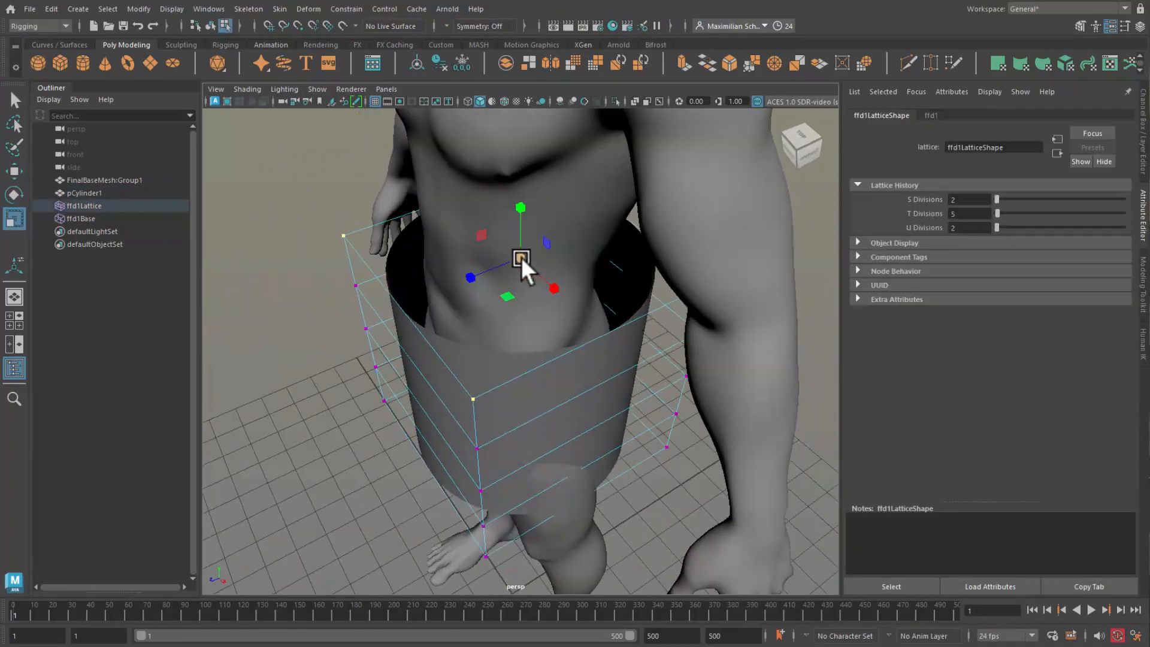
pyautogui.moveTo(521, 260); pyautogui.dragTo(518, 337)
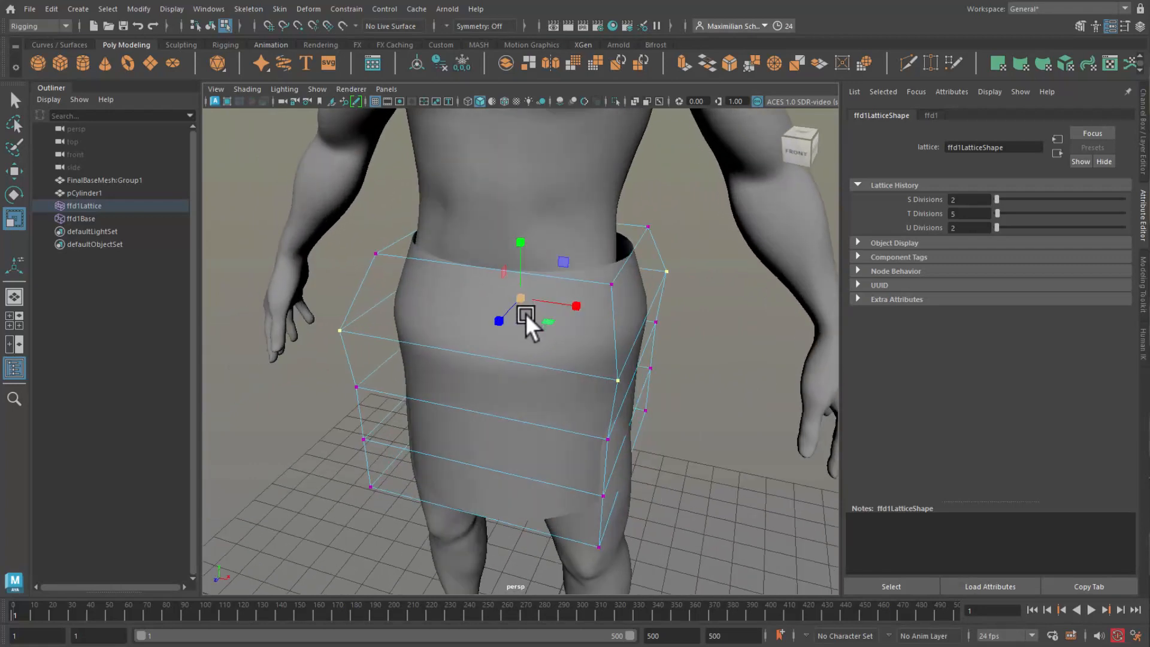
pyautogui.moveTo(525, 319); pyautogui.dragTo(535, 425)
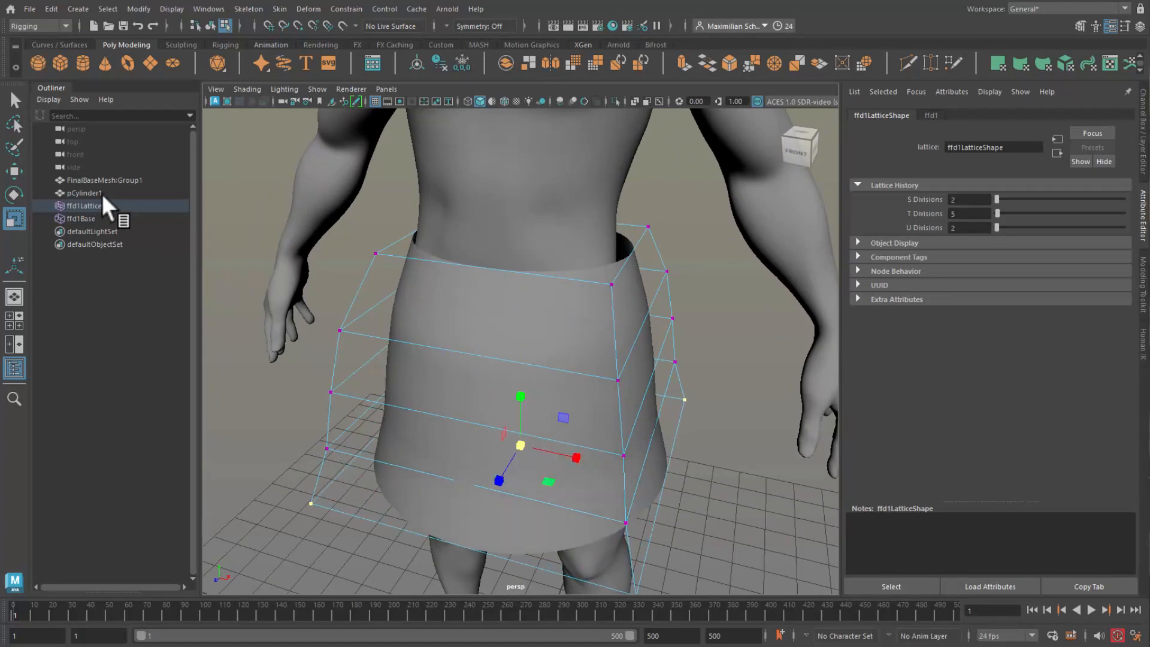
pyautogui.click(84, 193)
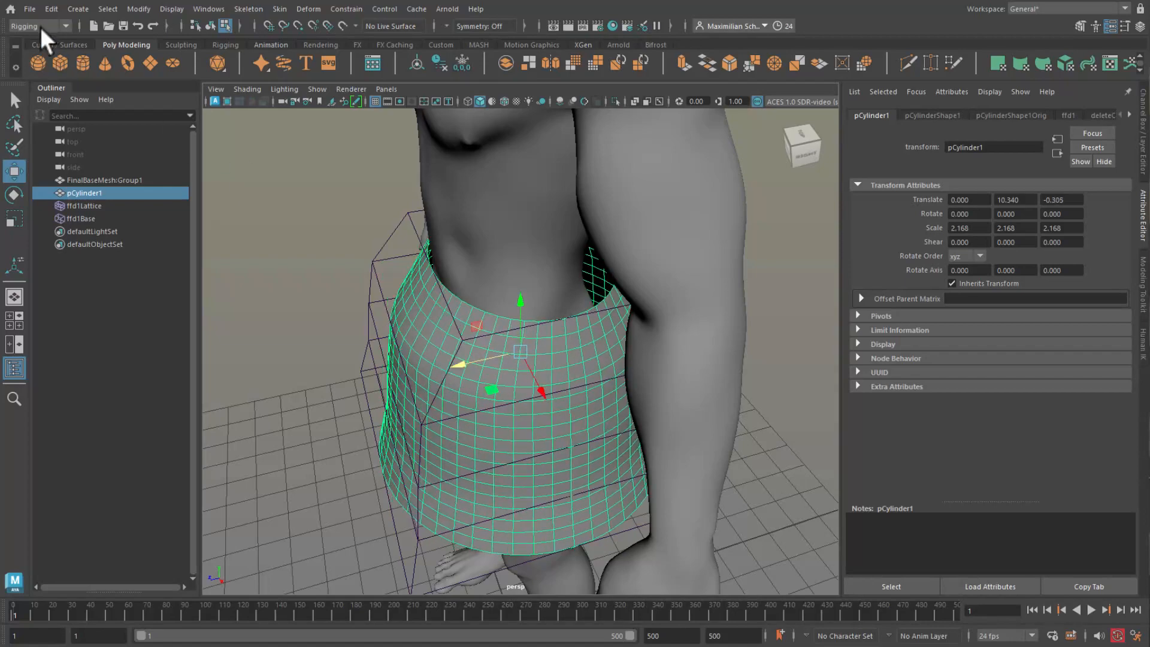
# - Delete the cylinder's history to bake the skirt shape and shift it into place on the hips
pyautogui.click(53, 9)
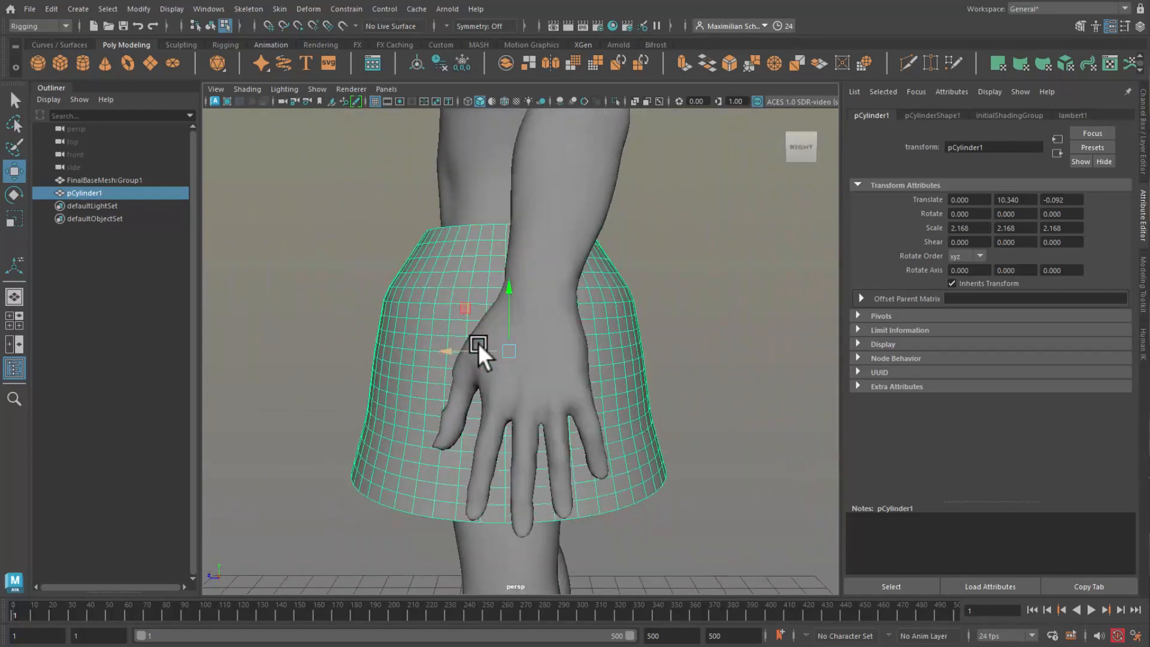
pyautogui.moveTo(477, 345); pyautogui.dragTo(653, 363)
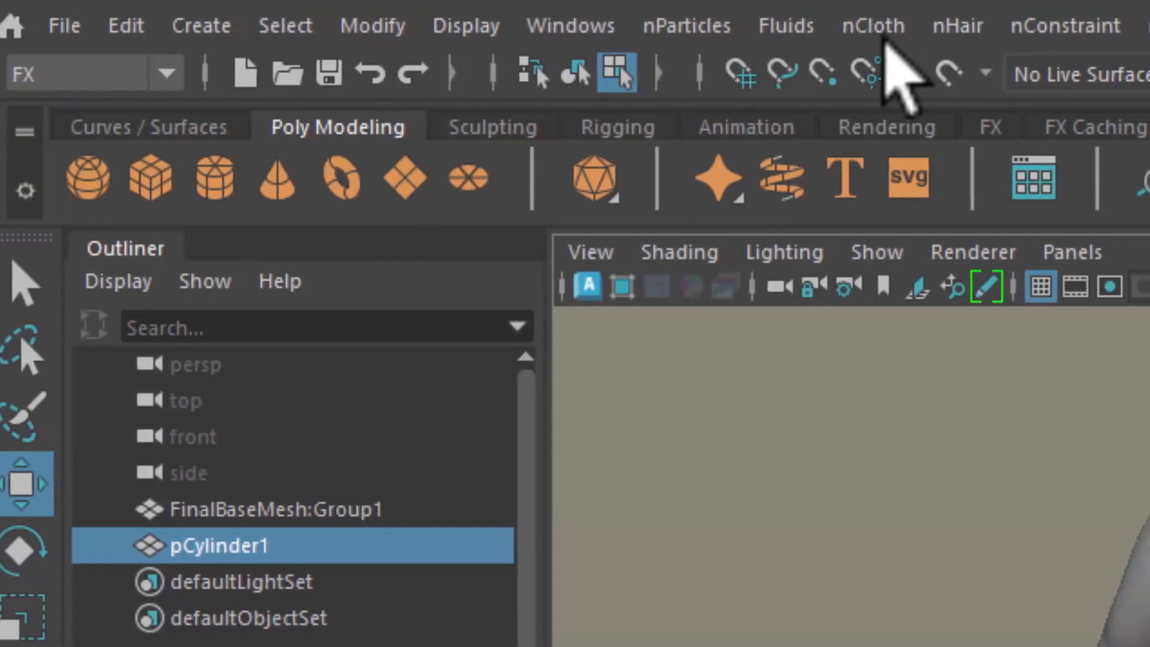
# - Make pCylinder1 an nCloth object, rewind and play the simulation
pyautogui.click(872, 26)
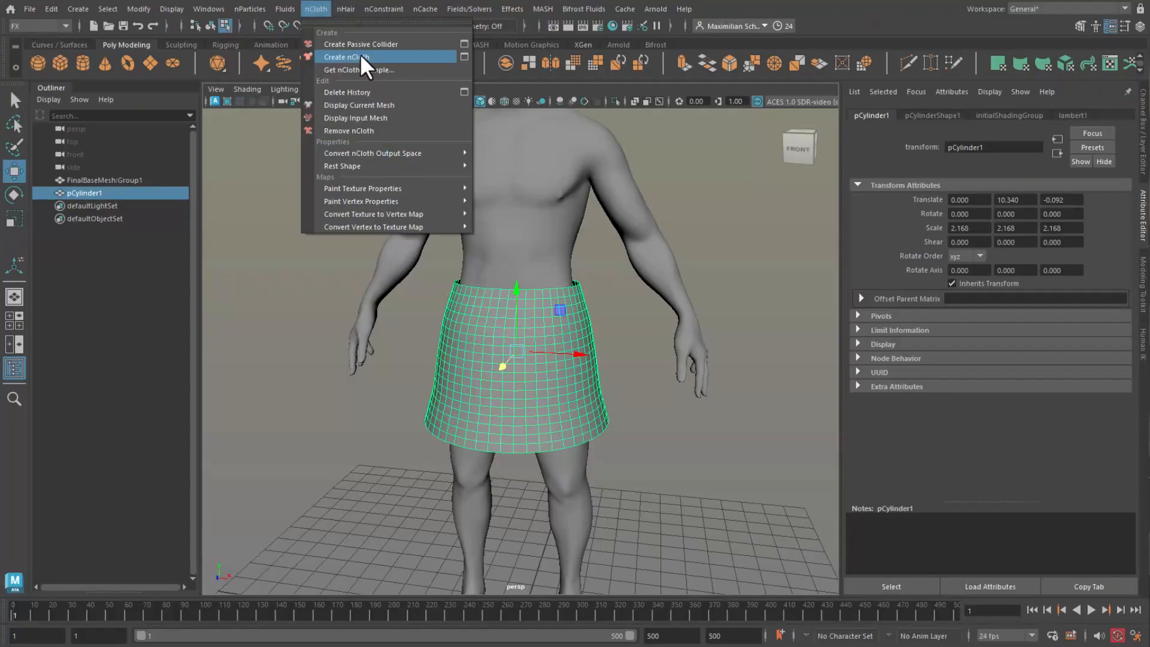
pyautogui.click(346, 56)
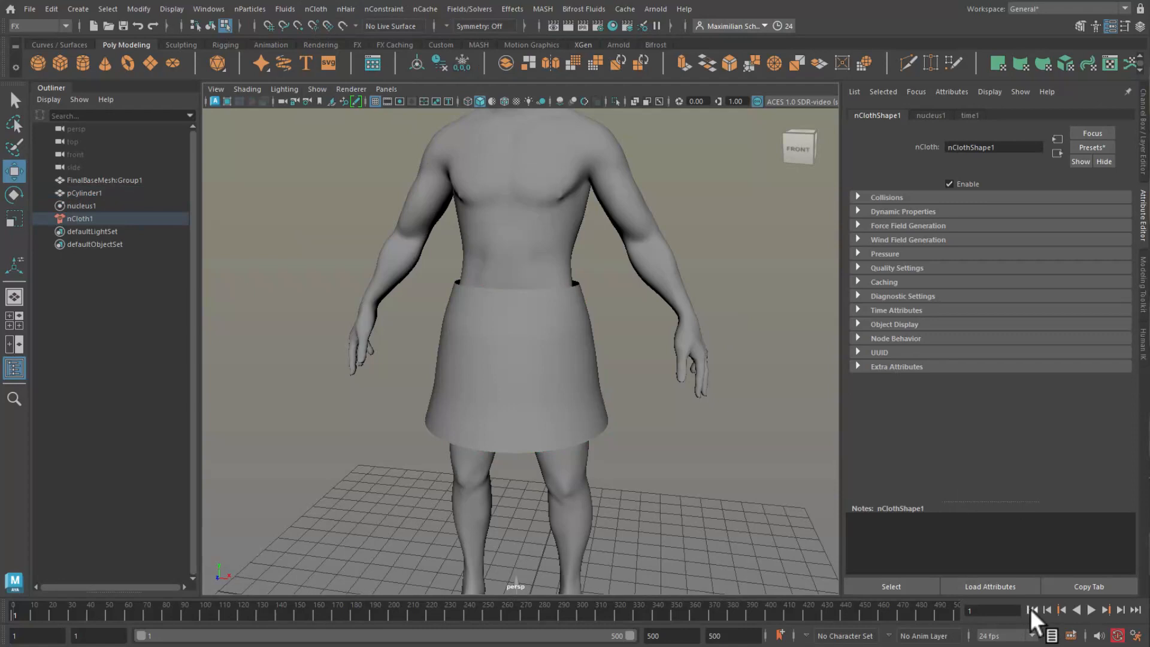
pyautogui.click(1095, 610)
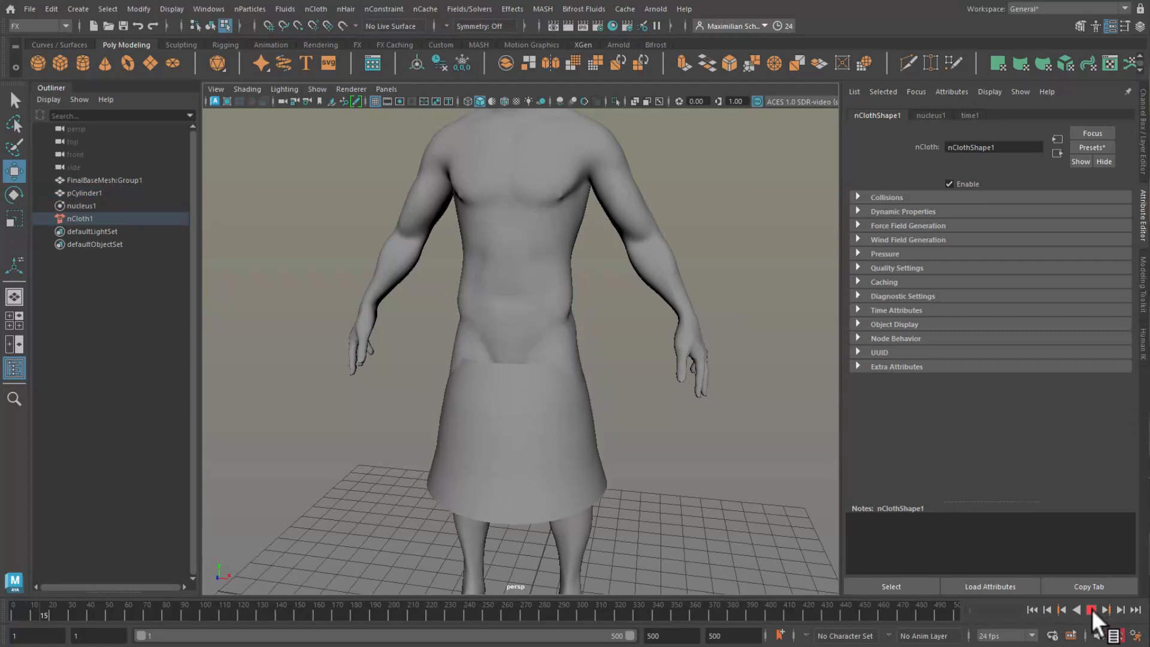
pyautogui.click(1092, 609)
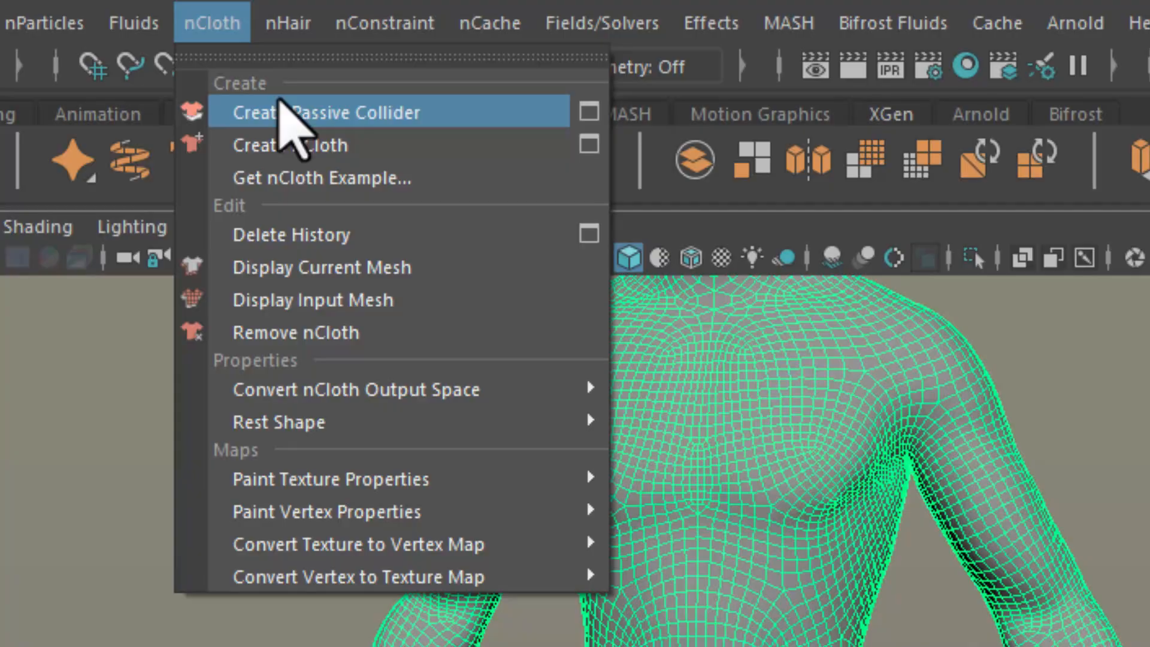
# - Make the body a passive collider (nRigid1), then rewind and play to check the skirt
pyautogui.click(341, 113)
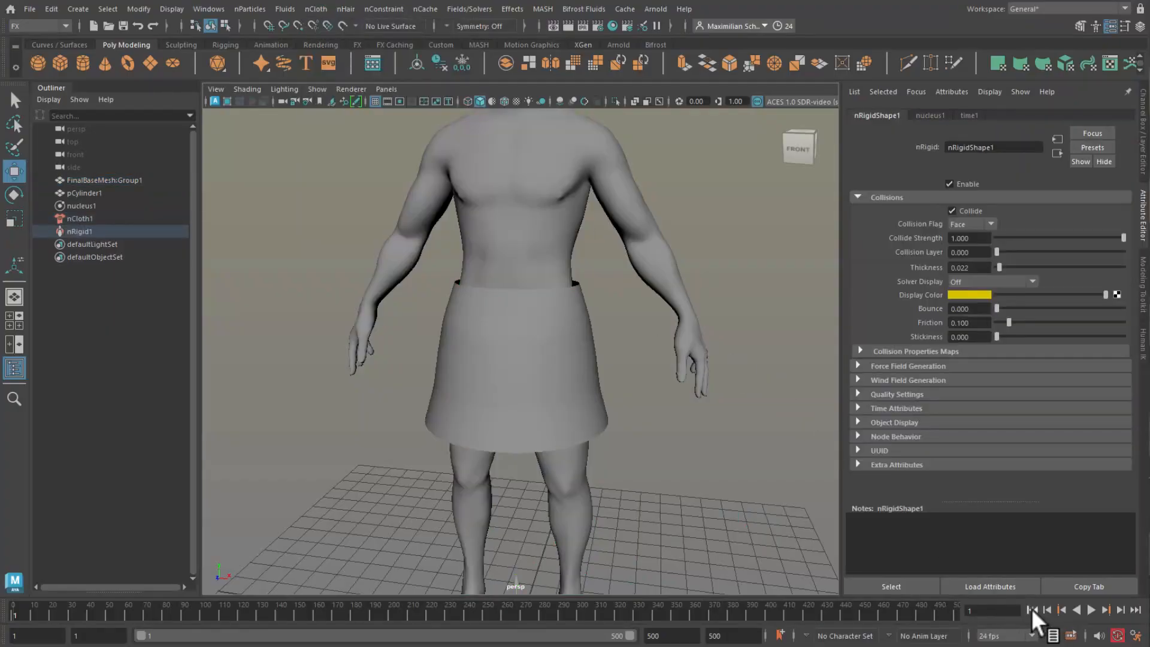
pyautogui.click(1096, 616)
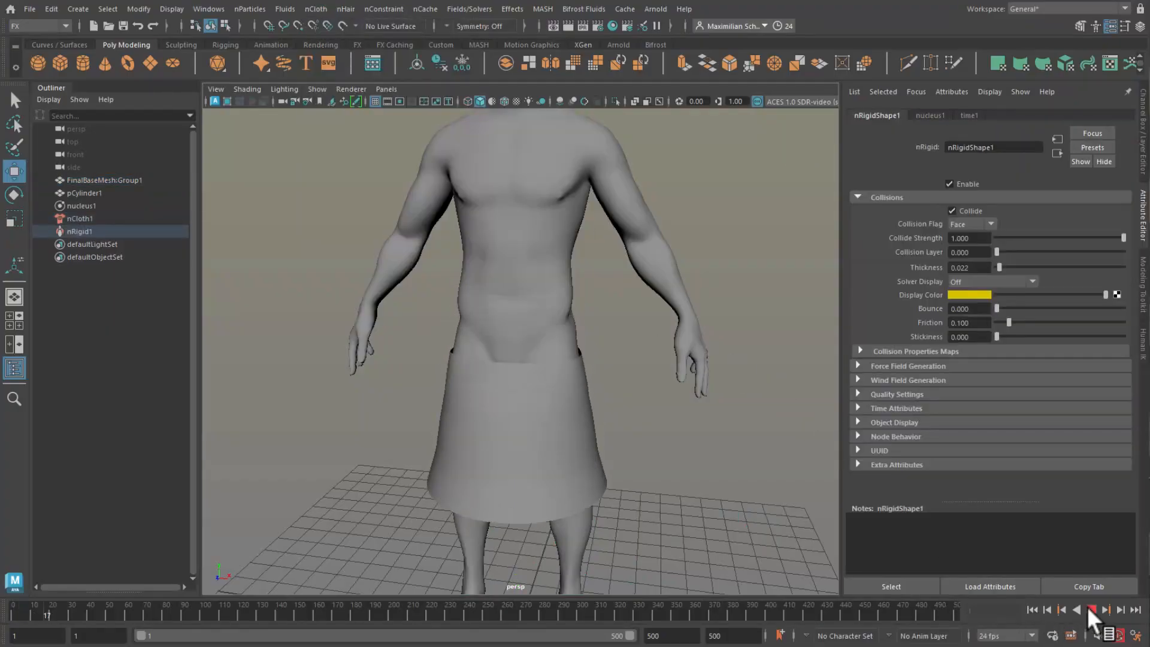
pyautogui.click(1091, 609)
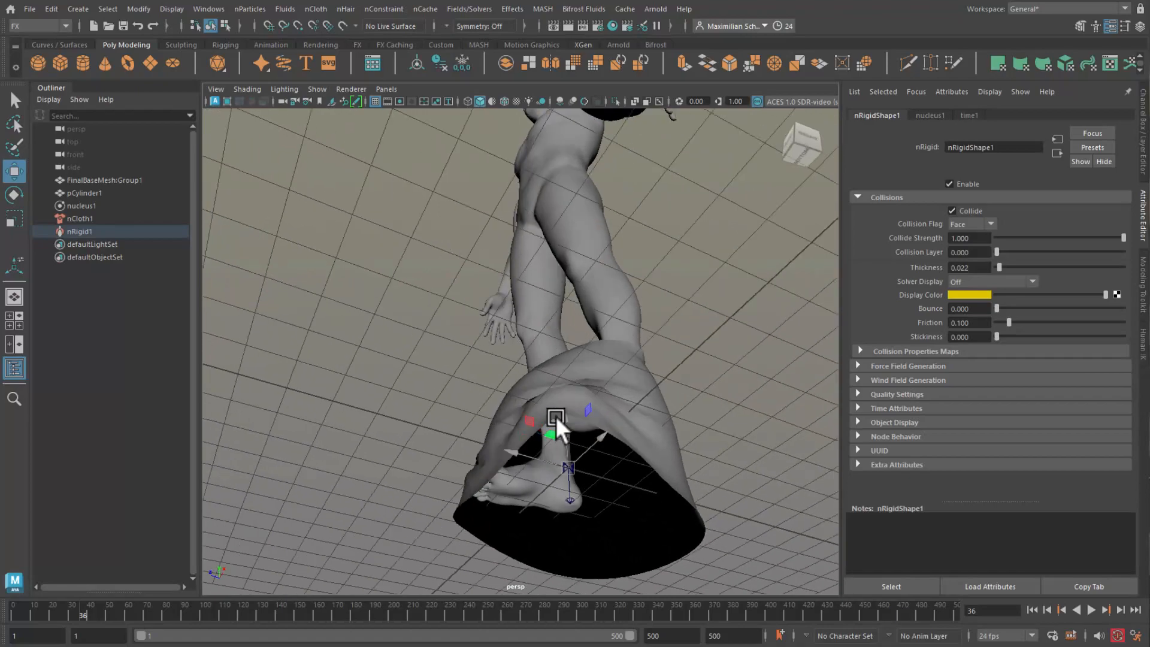
pyautogui.moveTo(557, 426); pyautogui.dragTo(632, 499)
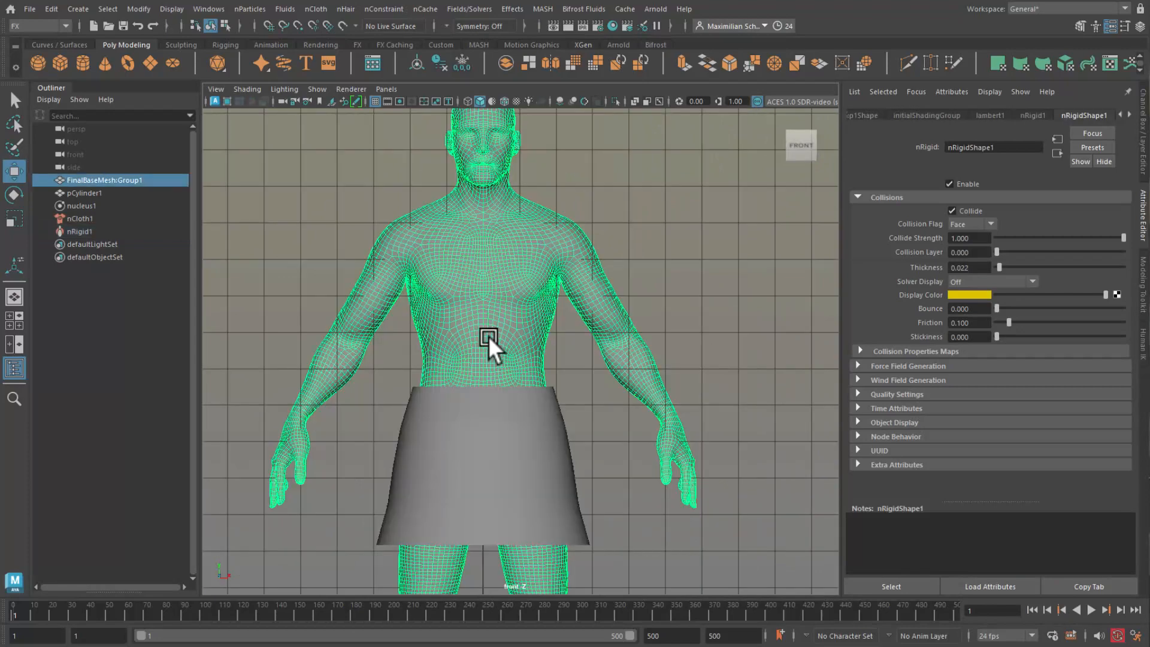
# - Select the body's waist vertices and the skirt's top edge vertices in vertex mode
pyautogui.click(84, 192)
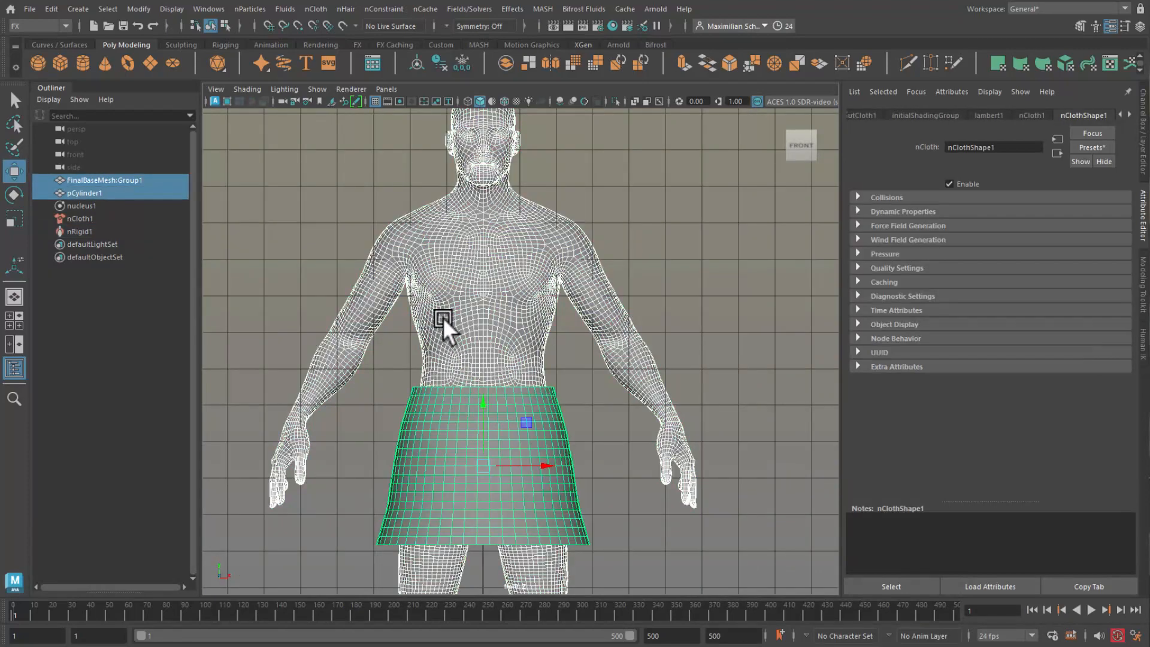
pyautogui.rightClick(444, 330)
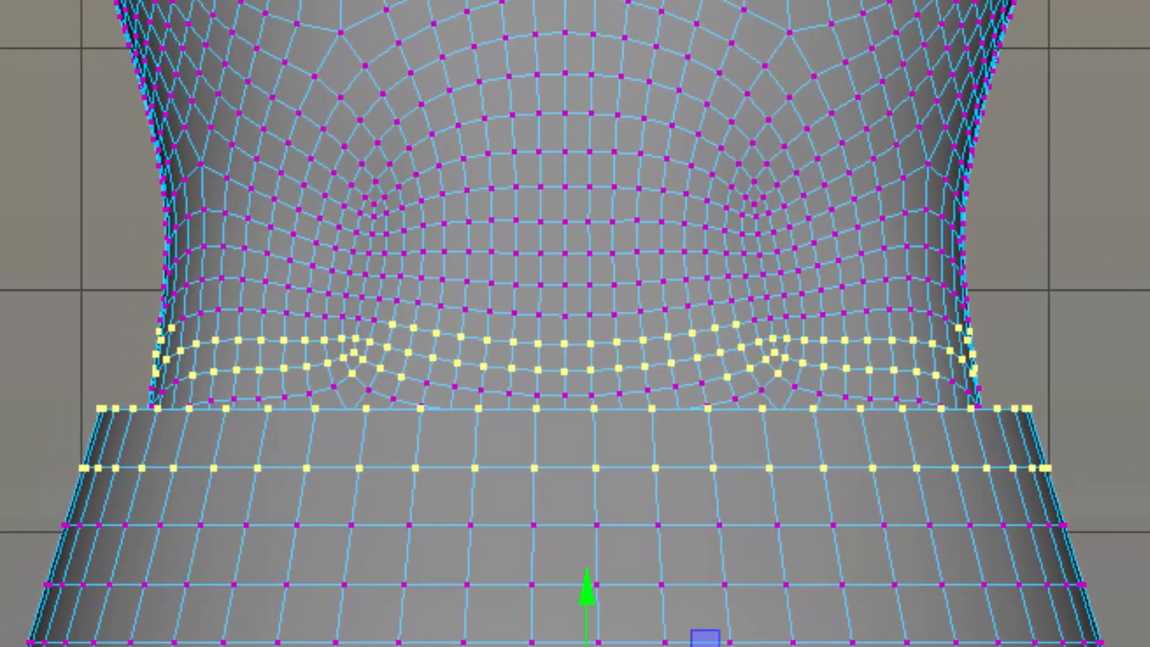
pyautogui.click(382, 9)
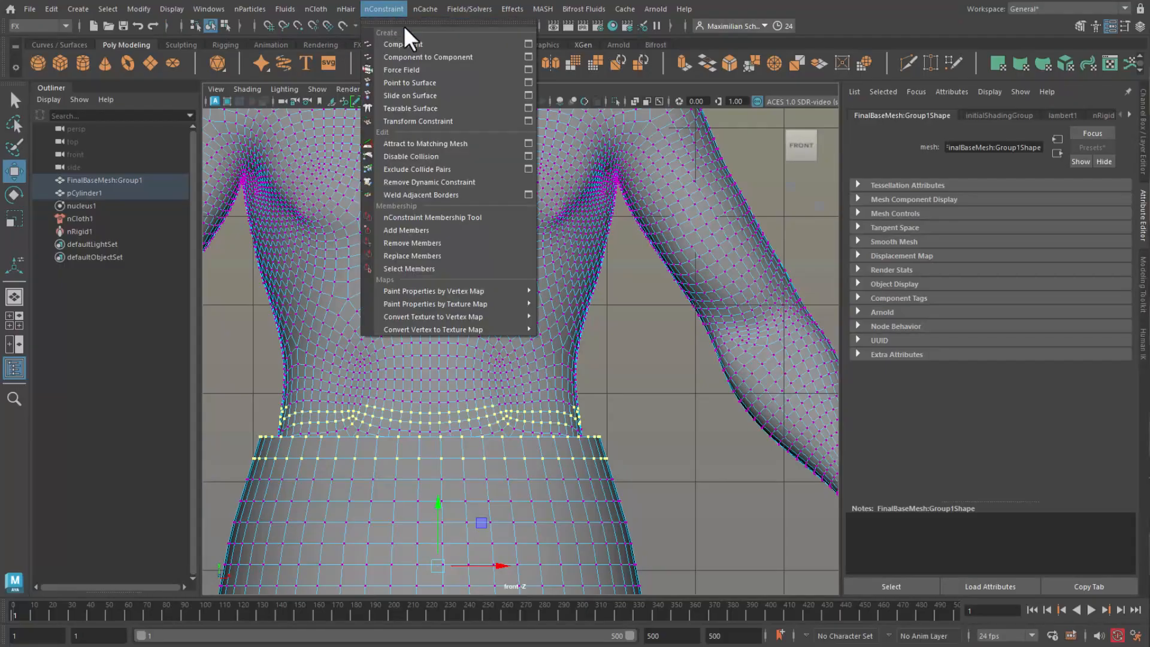
pyautogui.moveTo(436, 72)
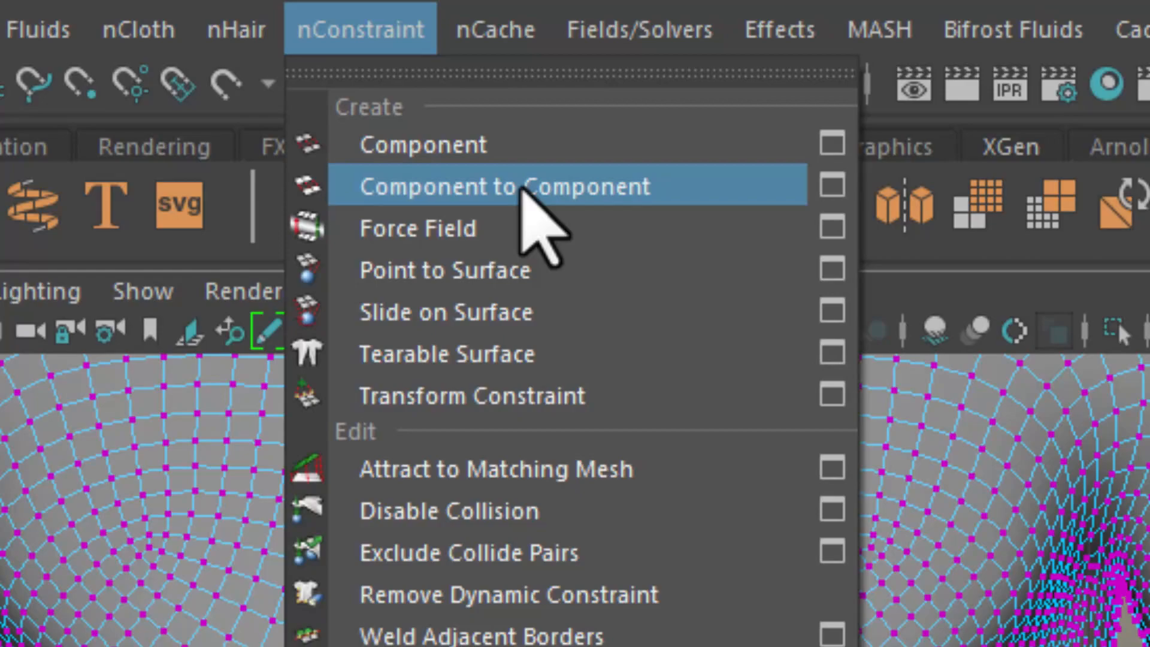
# - Pin the skirt's waistband to the body with a Component to Component constraint and test playback
pyautogui.click(468, 187)
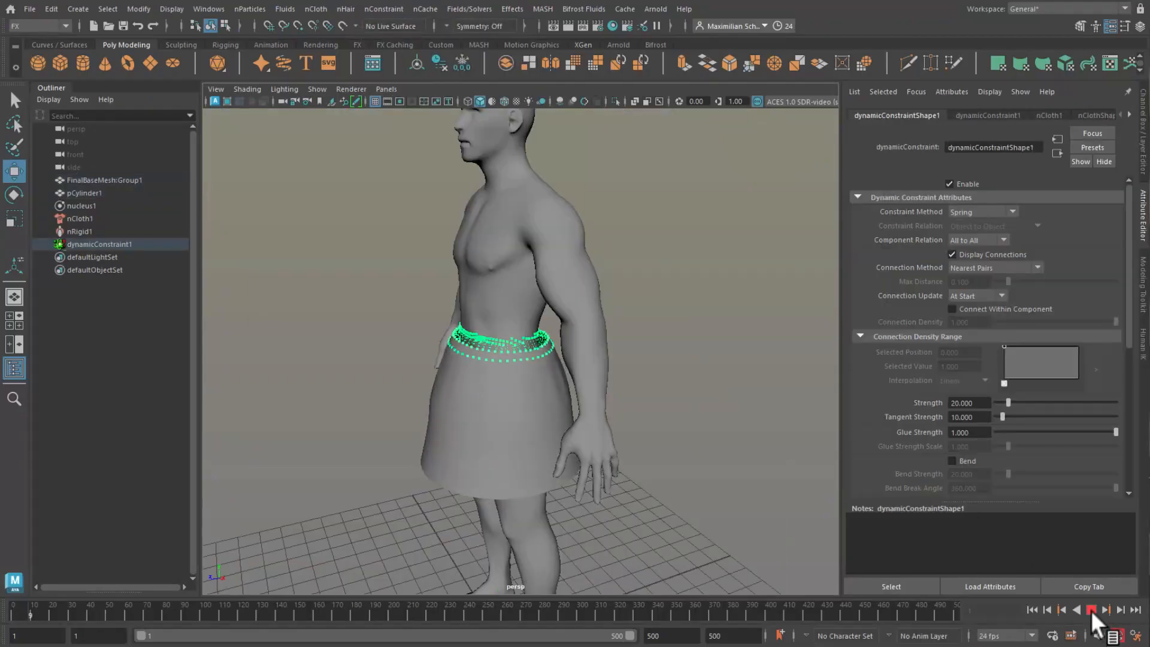
pyautogui.click(1098, 616)
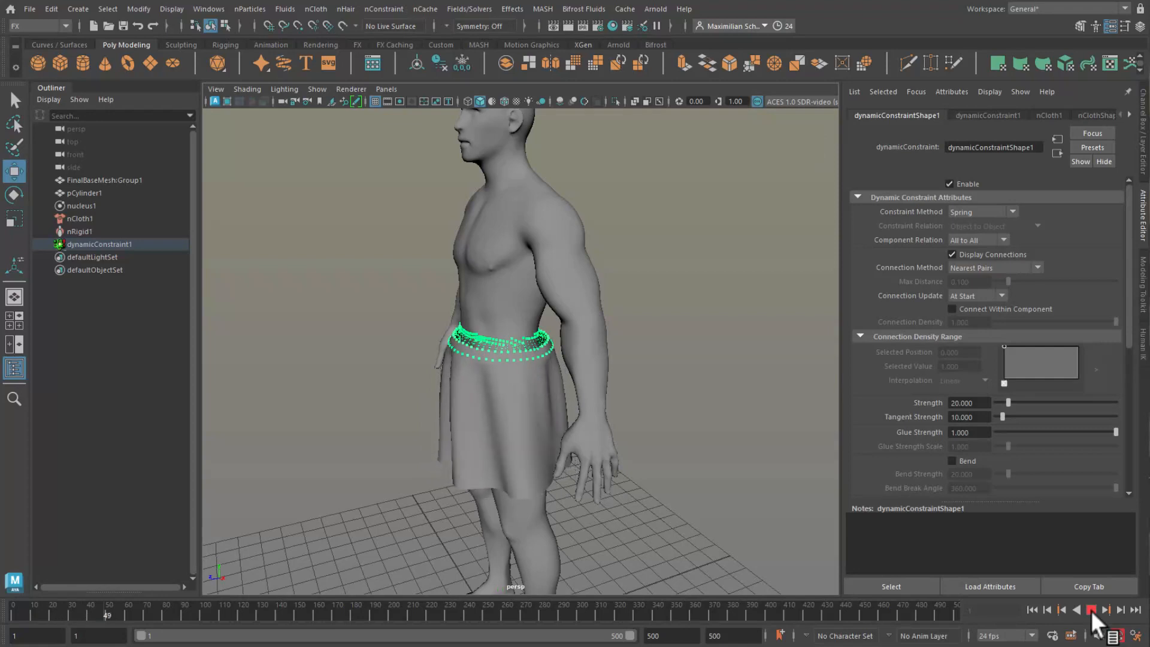
pyautogui.click(1097, 619)
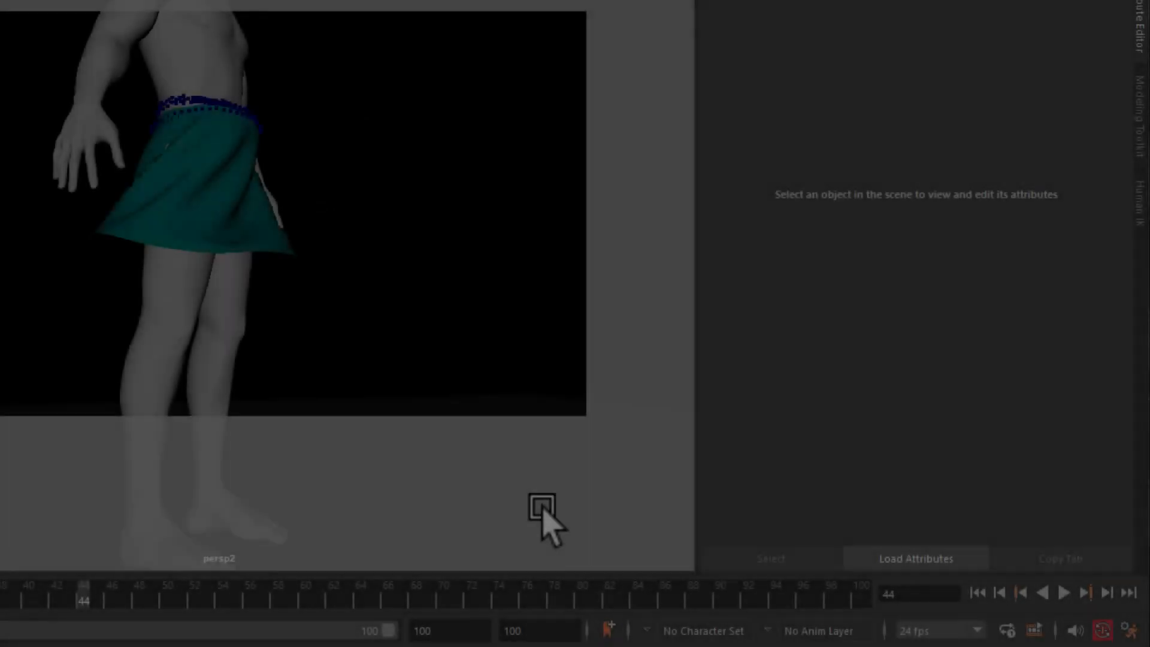
# - Bring up the Time Slider menu to reach Playblast for the swinging skirt
pyautogui.rightClick(542, 505)
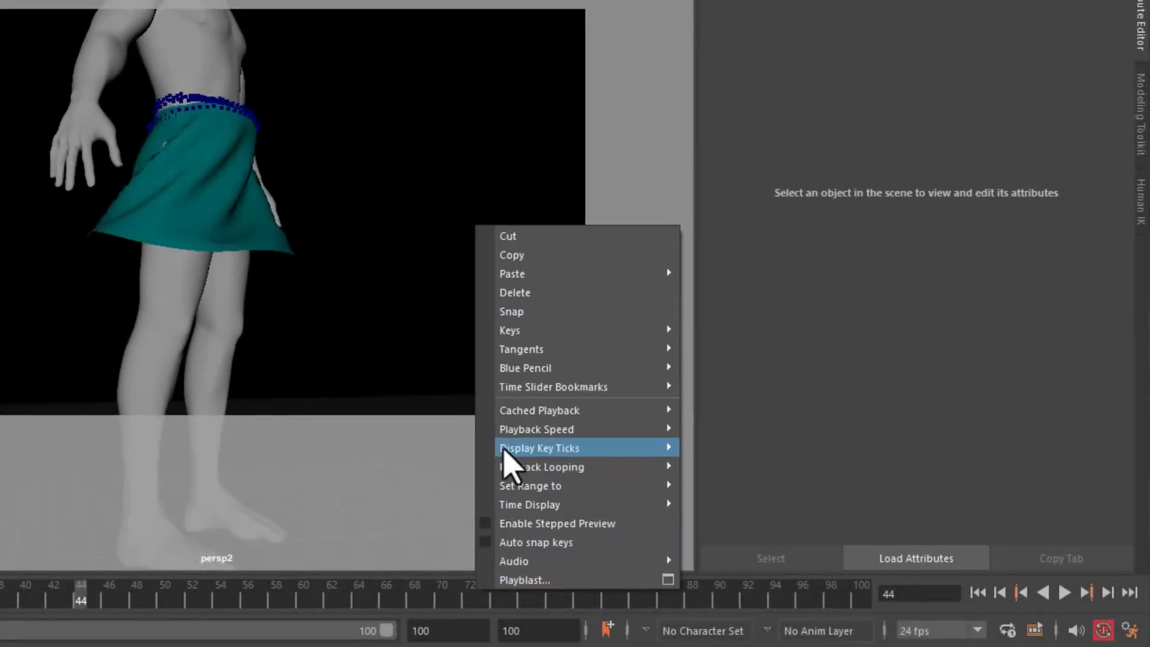